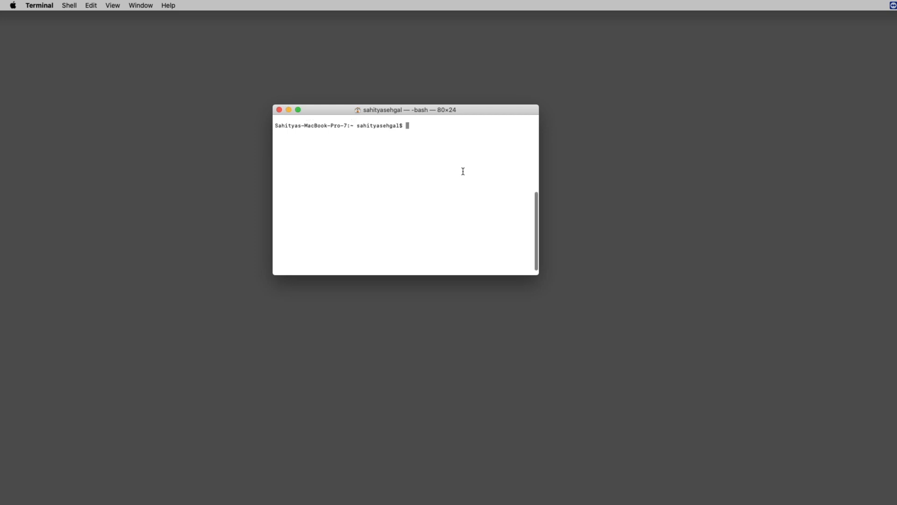
# Run passgen.py from the Desktop and submit the out-of-range menu choice 6.
pyautogui.write('python')
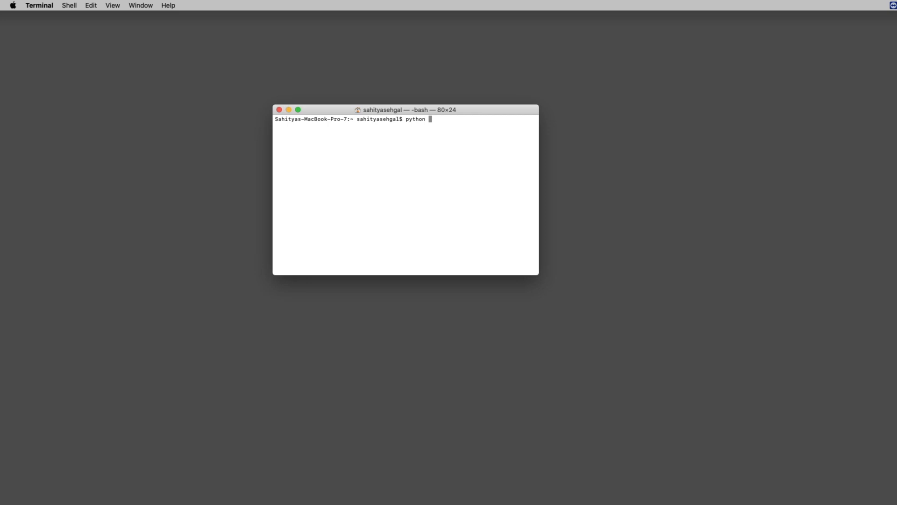
pyautogui.write('/Users/sahityasehgal/Desktop/passgen.py')
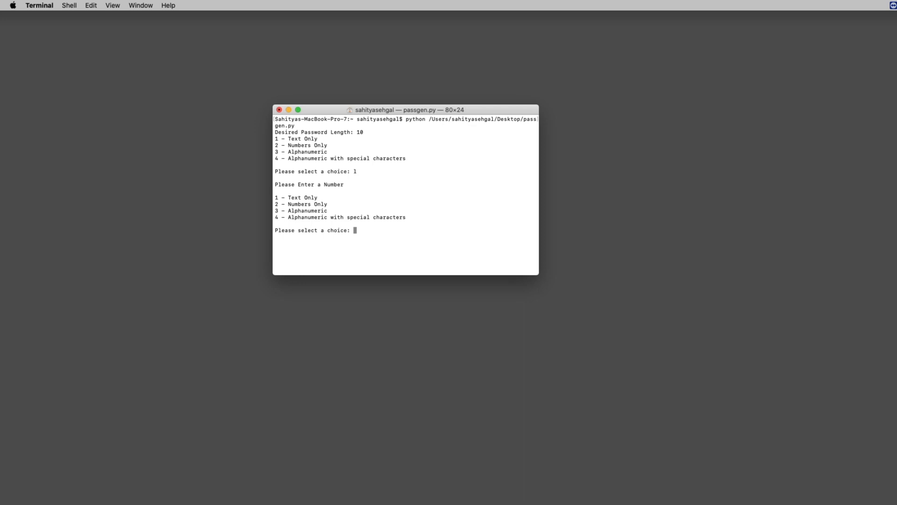
pyautogui.write('6')
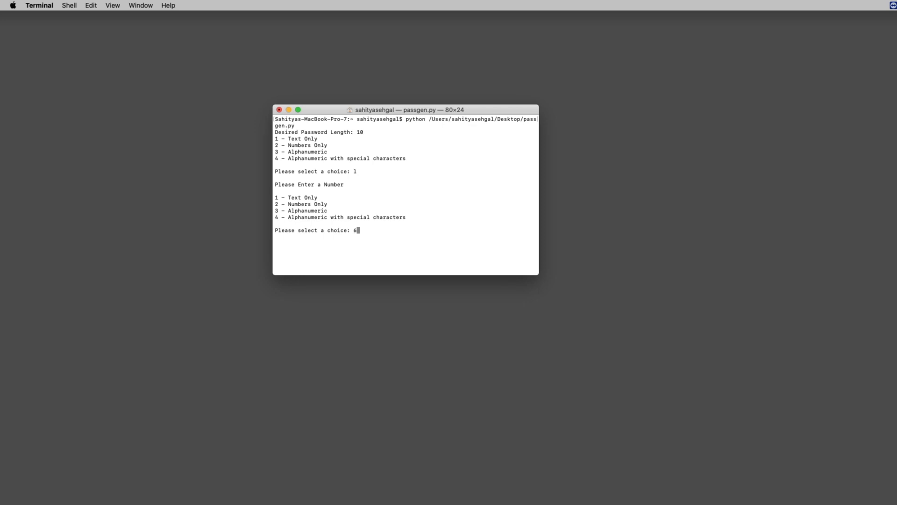
pyautogui.press('Return')
pyautogui.write('1')
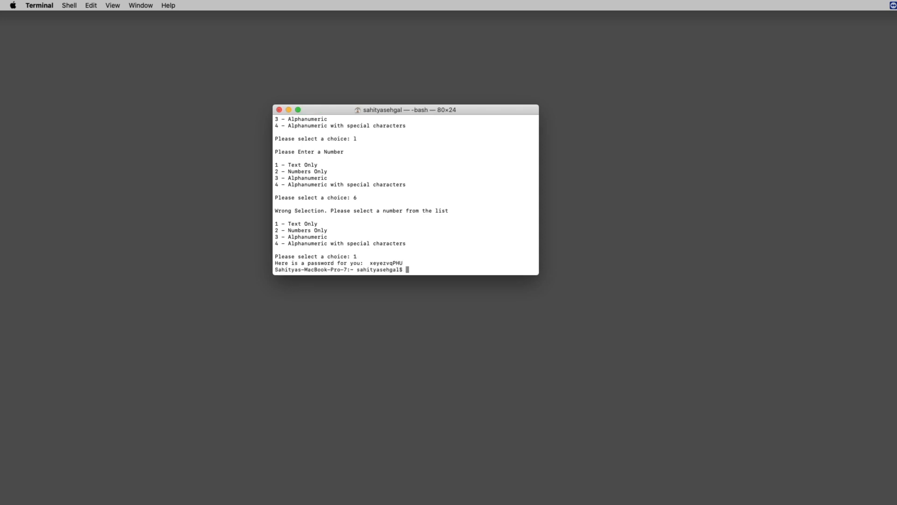
pyautogui.moveTo(349, 195)
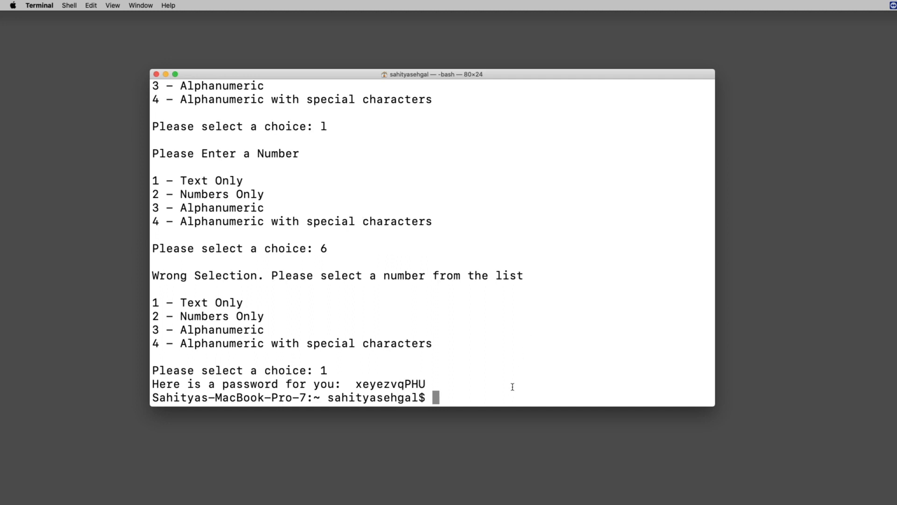
# Clear the Terminal, enter length 40 and highlight the generated 40-letter password.
pyautogui.write('clea')
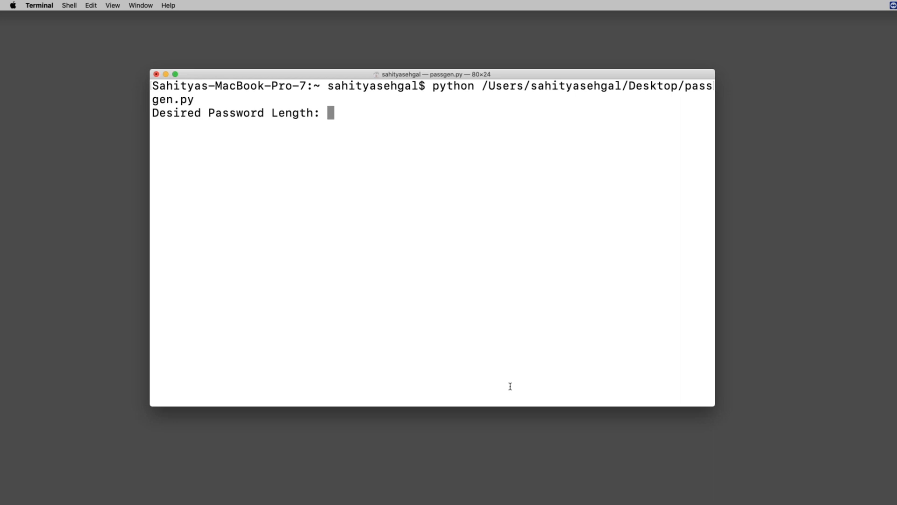
pyautogui.moveTo(414, 210)
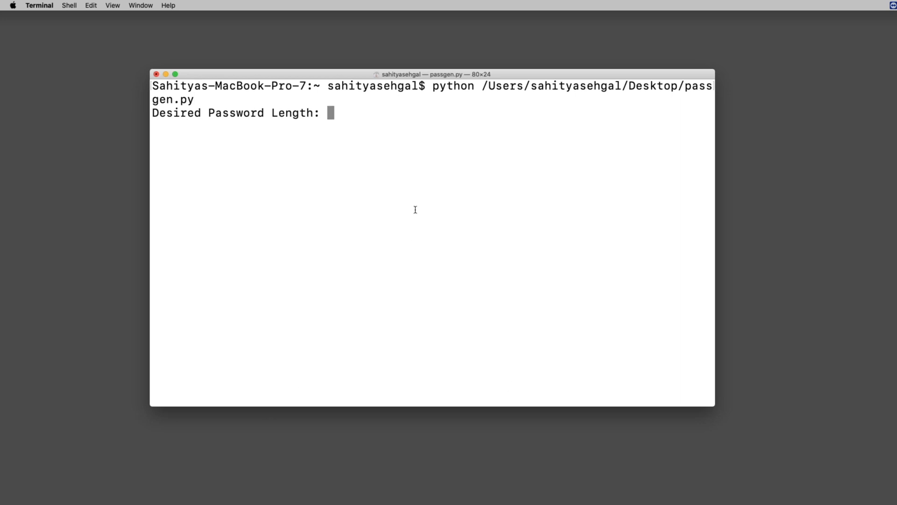
pyautogui.write('40')
pyautogui.write('1')
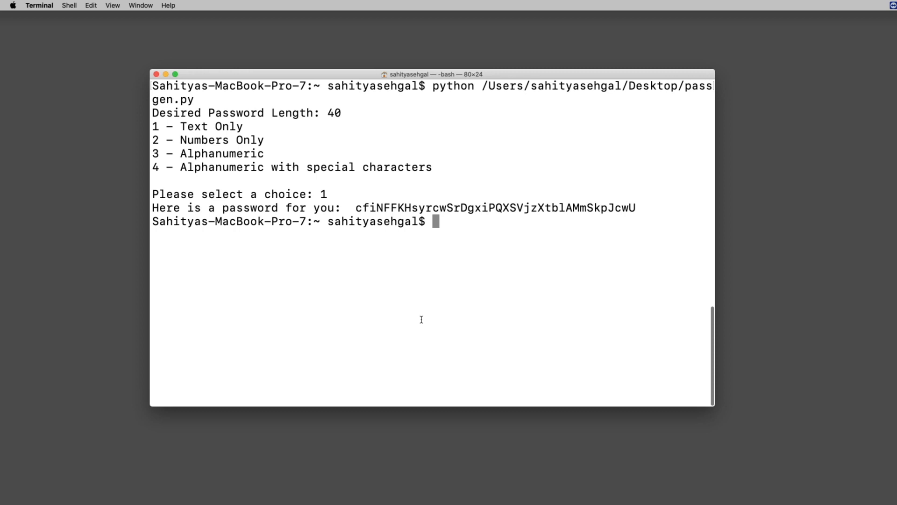
pyautogui.moveTo(355, 207); pyautogui.dragTo(635, 207)
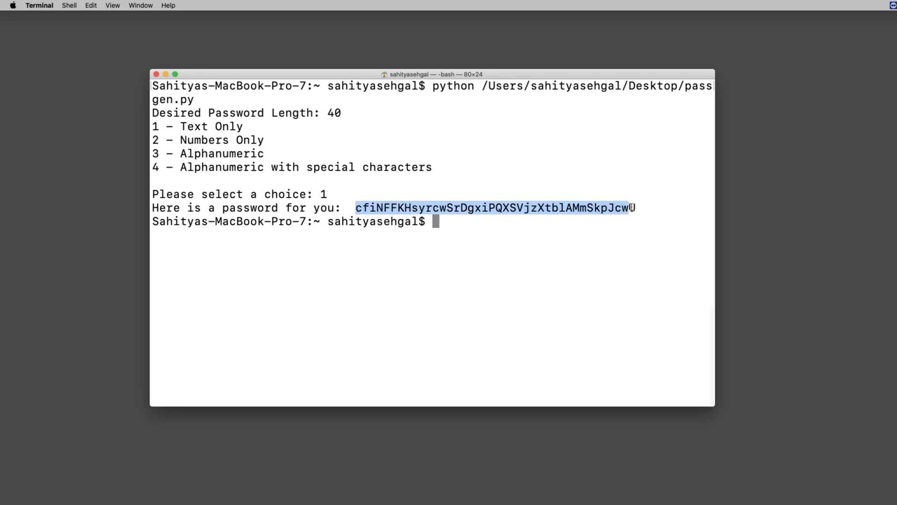
pyautogui.click(435, 252)
pyautogui.write('python /Users/sahityasehgal/Desktop/passgen.py')
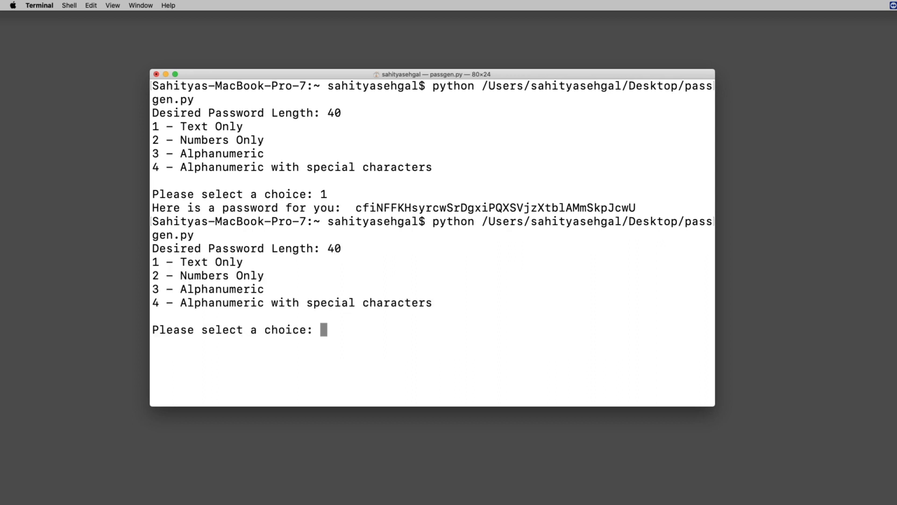
# Choose option 2 for a 40-digit numbers-only password, then relaunch passgen.py.
pyautogui.write('2')
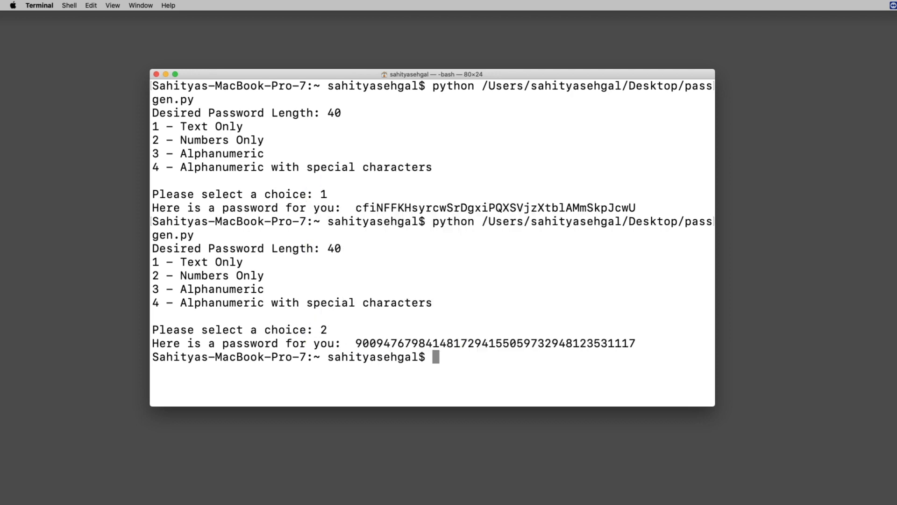
pyautogui.write('python /Users/sahityasehgal/Desktop/passgen.py')
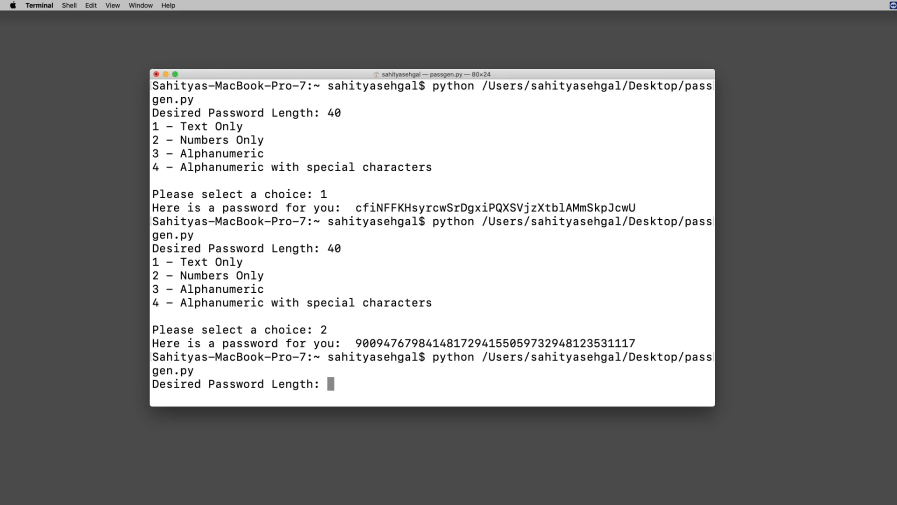
# Enter length 25 and choice 3 for an alphanumeric password.
pyautogui.write('25')
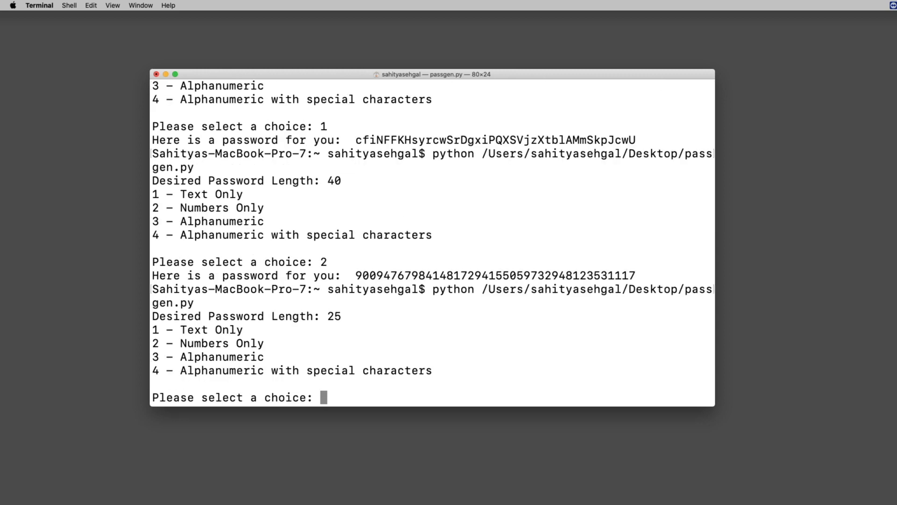
pyautogui.write('3')
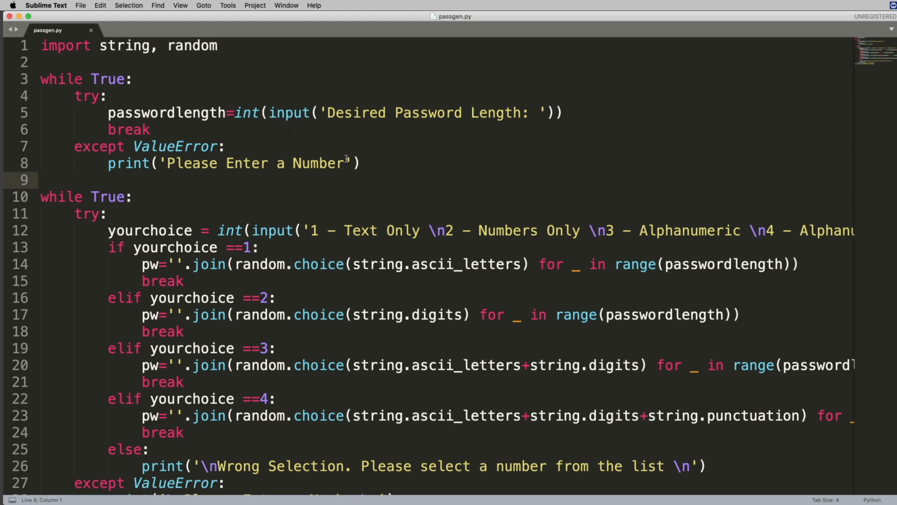
pyautogui.moveTo(219, 189)
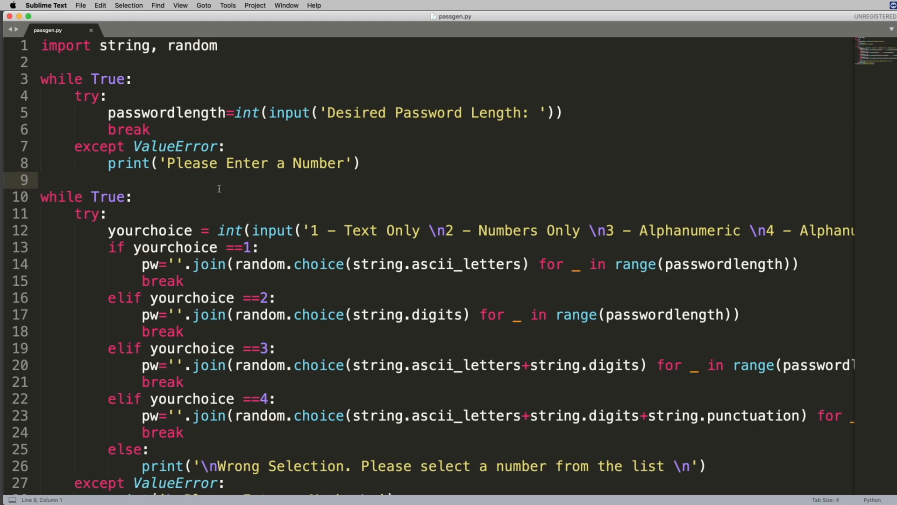
pyautogui.moveTo(166, 52)
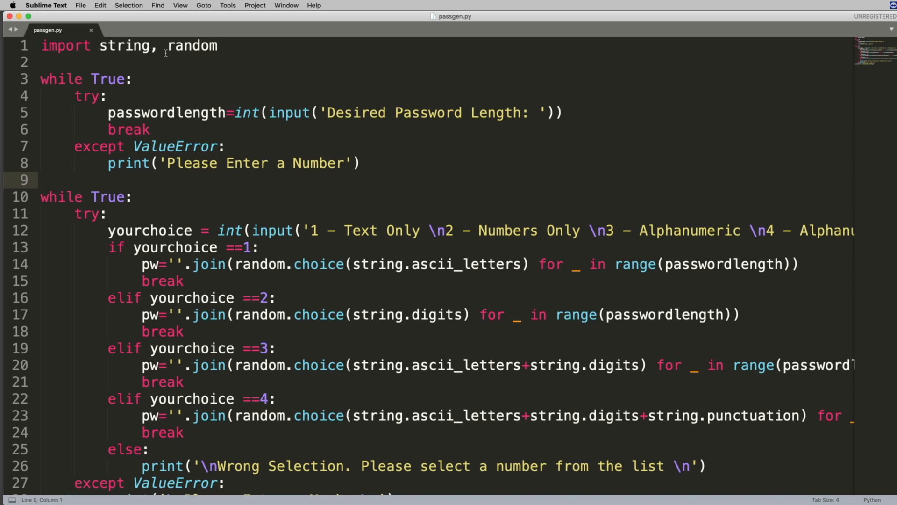
pyautogui.moveTo(240, 56)
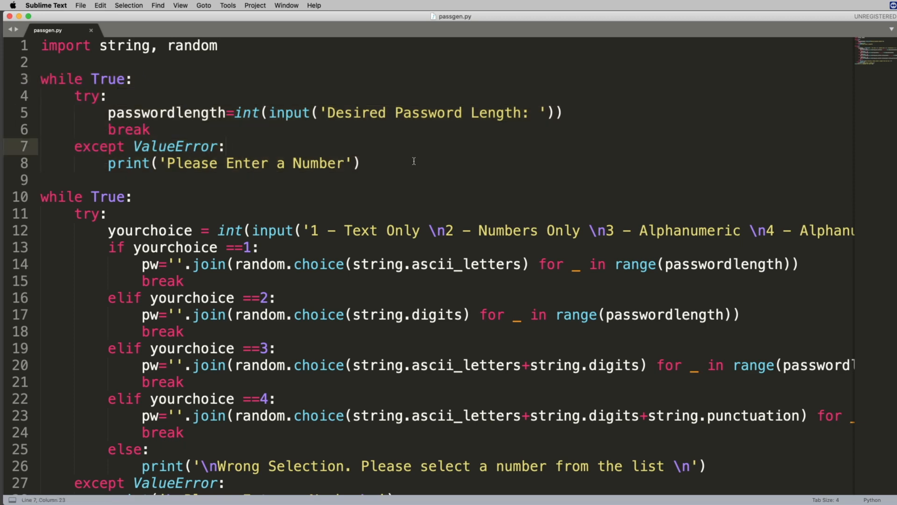
pyautogui.moveTo(337, 123)
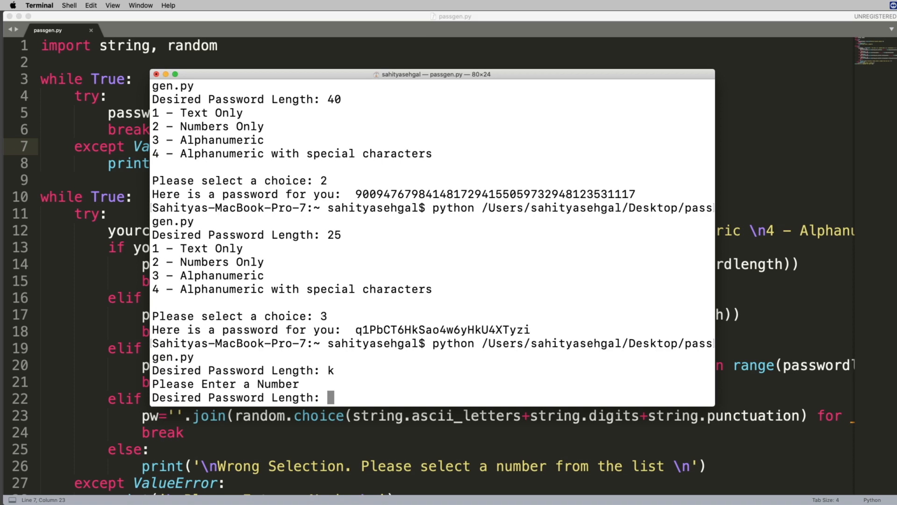
# Enter the invalid length p, then length 60 and choice 4 for special characters.
pyautogui.write('p')
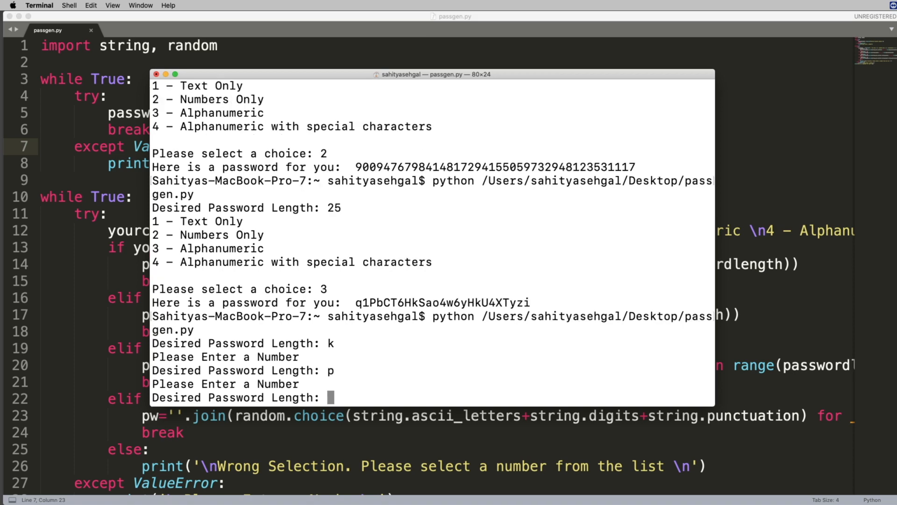
pyautogui.write('60')
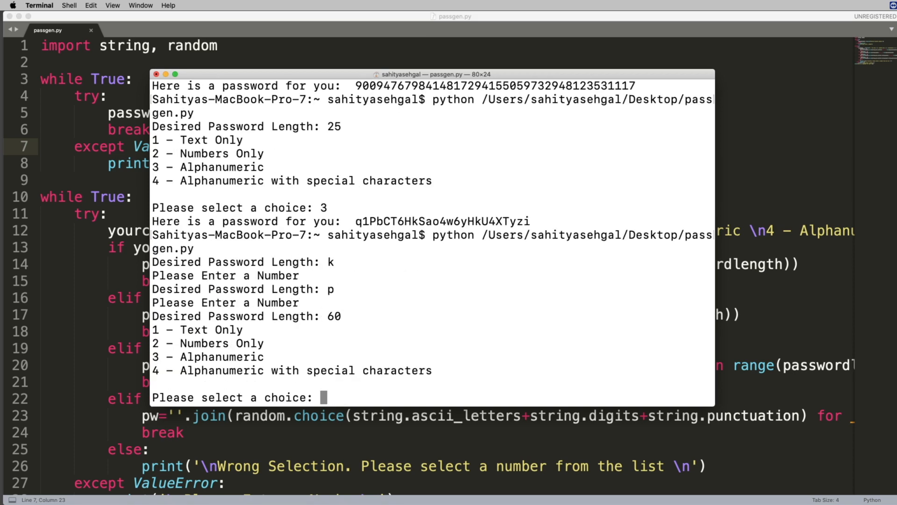
pyautogui.write('4')
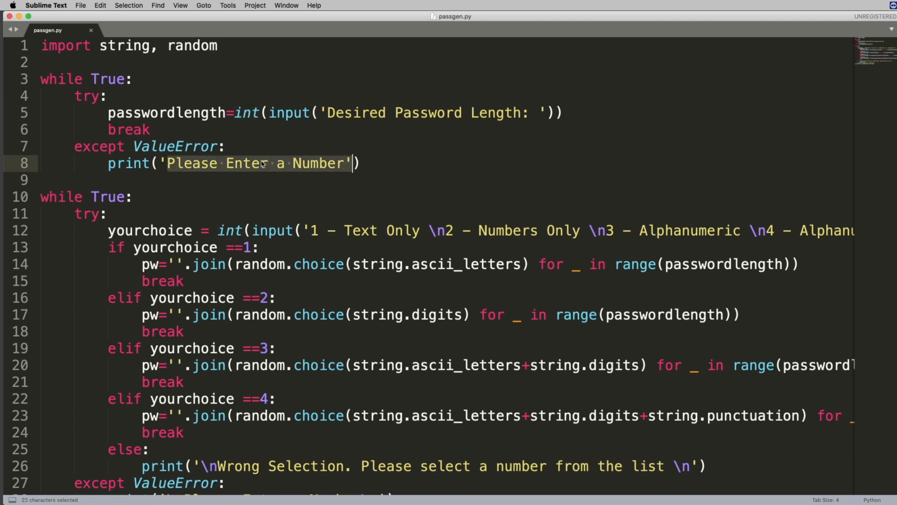
pyautogui.moveTo(192, 104)
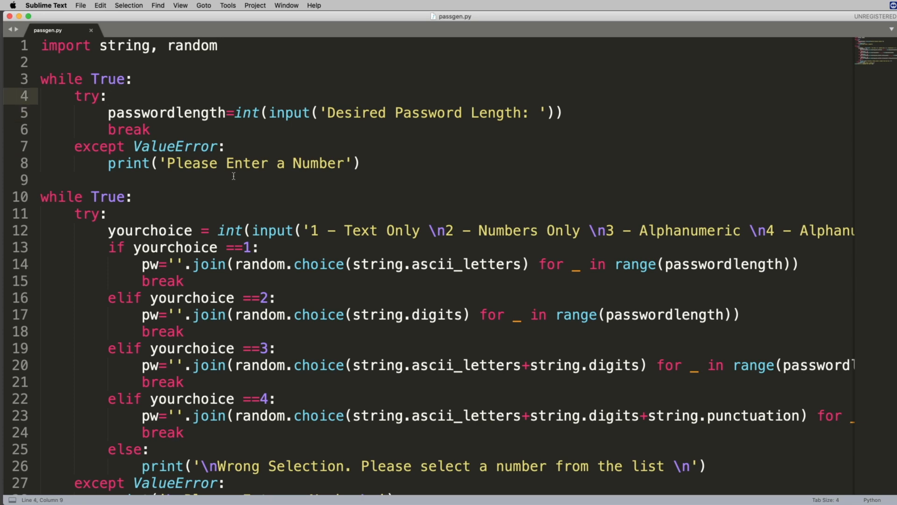
pyautogui.scroll(-3)
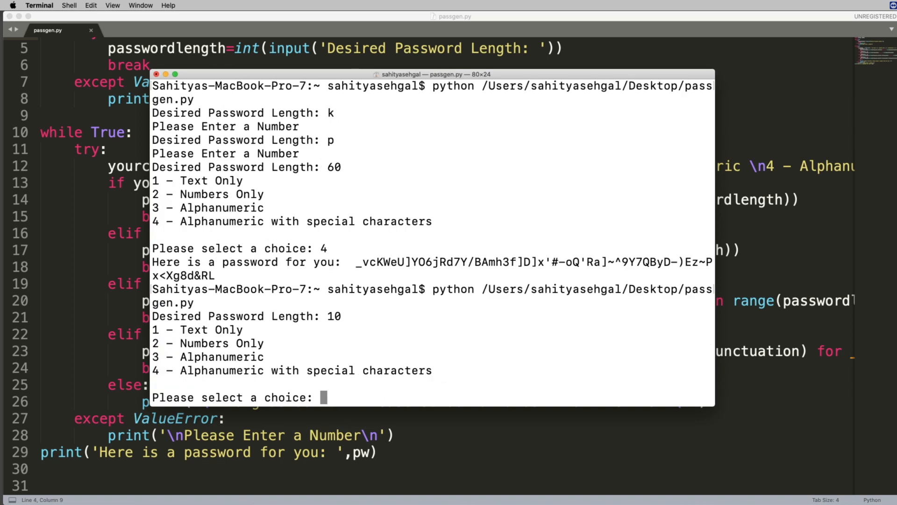
pyautogui.moveTo(314, 339)
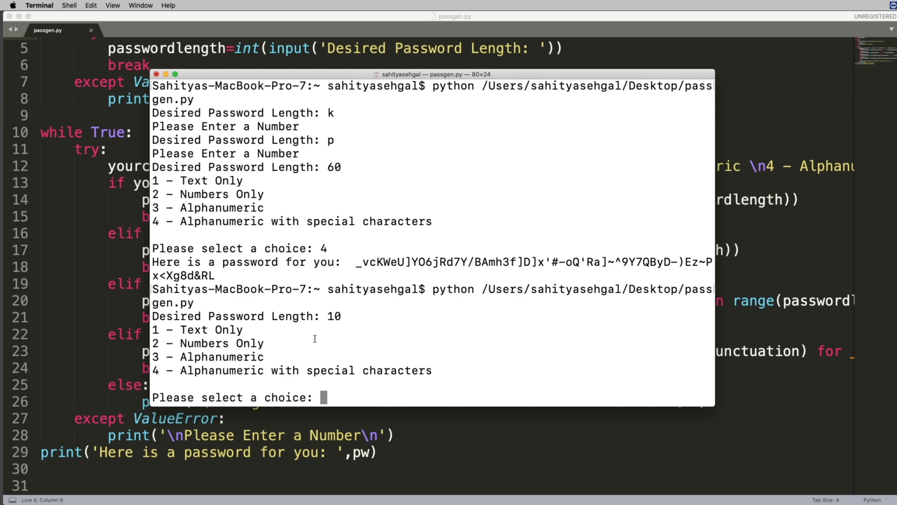
pyautogui.moveTo(312, 383)
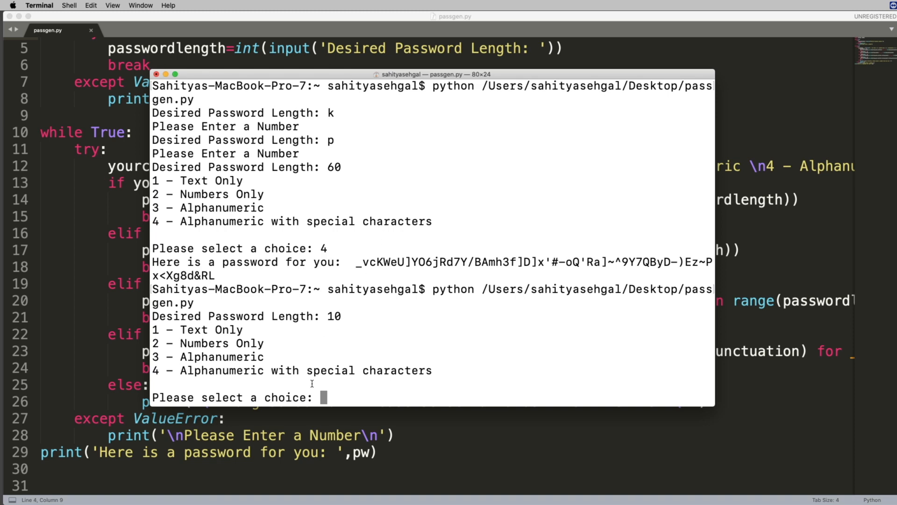
pyautogui.moveTo(267, 75)
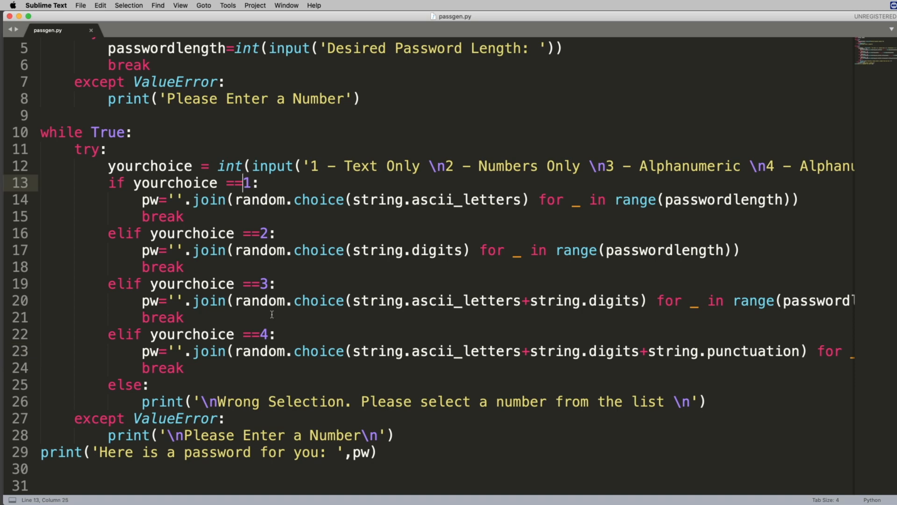
pyautogui.click(124, 385)
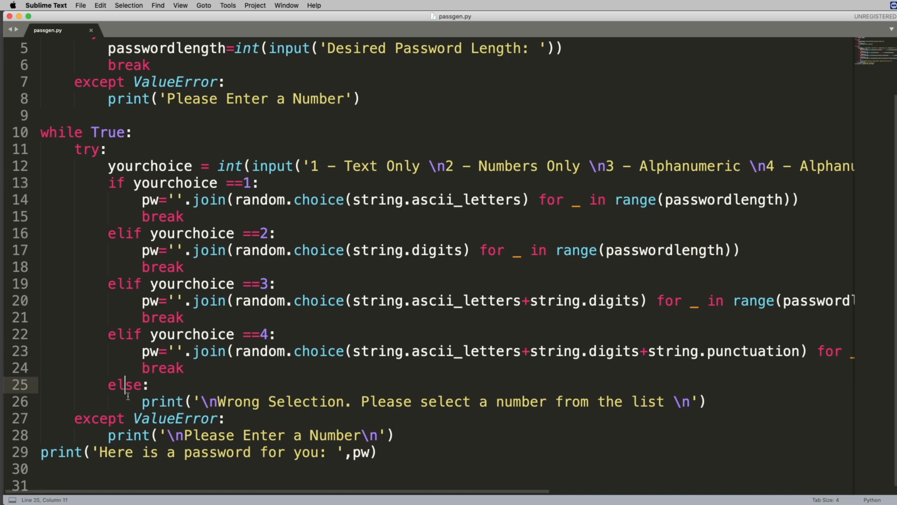
pyautogui.moveTo(420, 401); pyautogui.dragTo(636, 401)
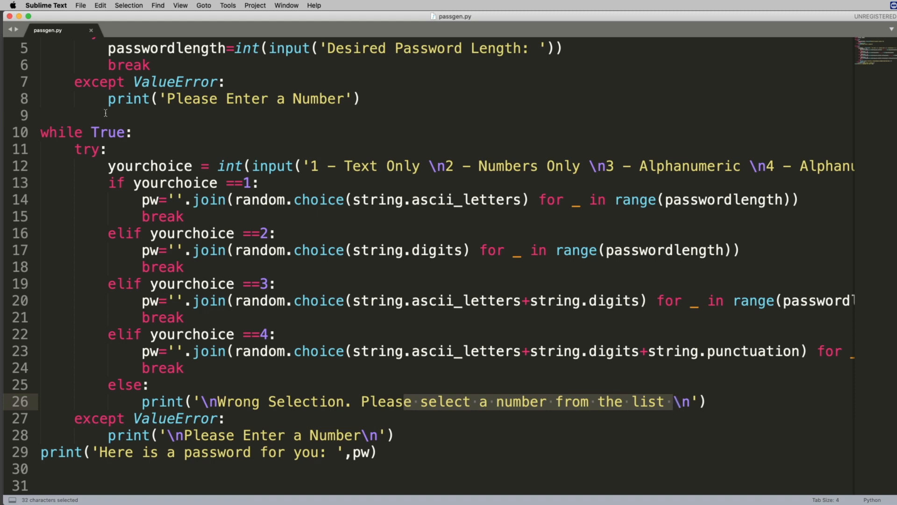
pyautogui.moveTo(331, 284)
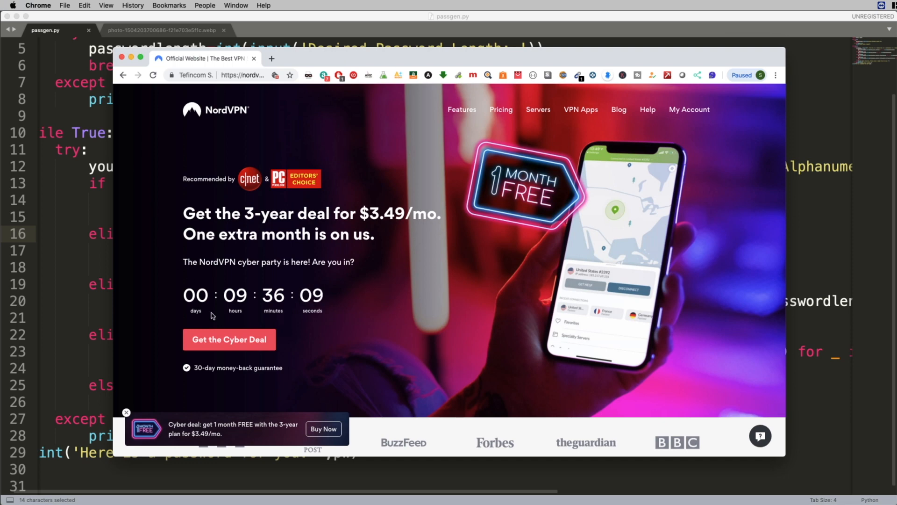
pyautogui.moveTo(490, 312)
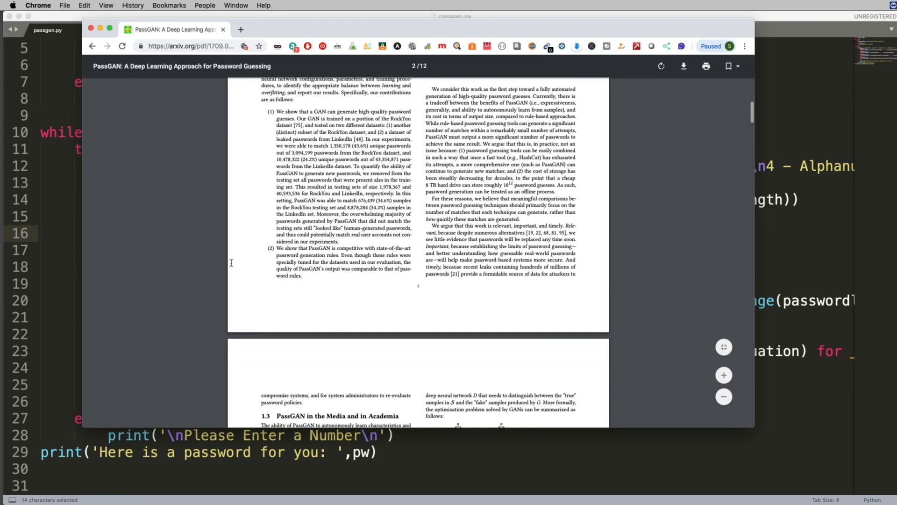
# Scroll the PassGAN paper down to its evaluation section on page 6.
pyautogui.scroll(-3)
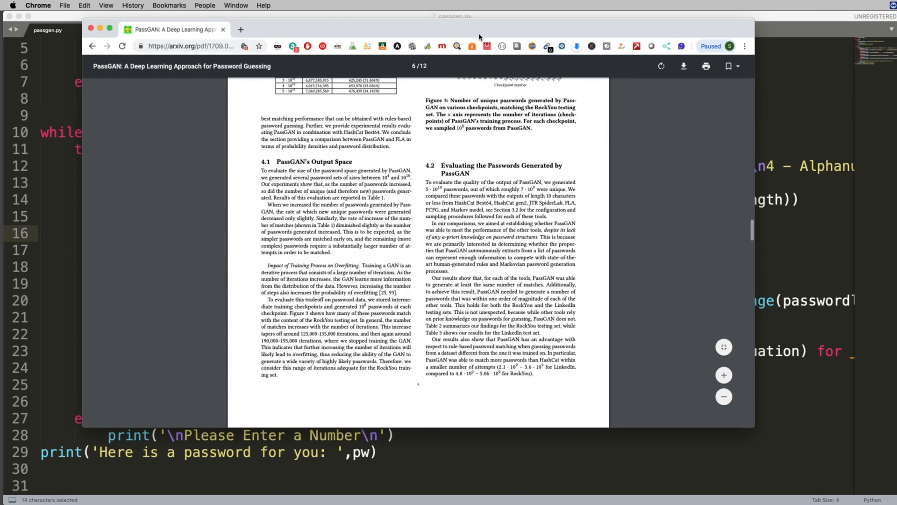